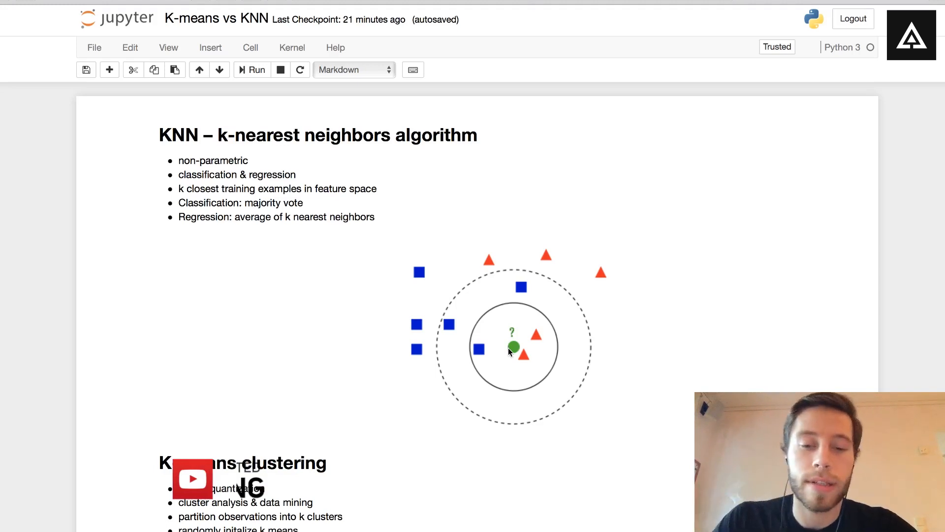
pyautogui.moveTo(479, 350)
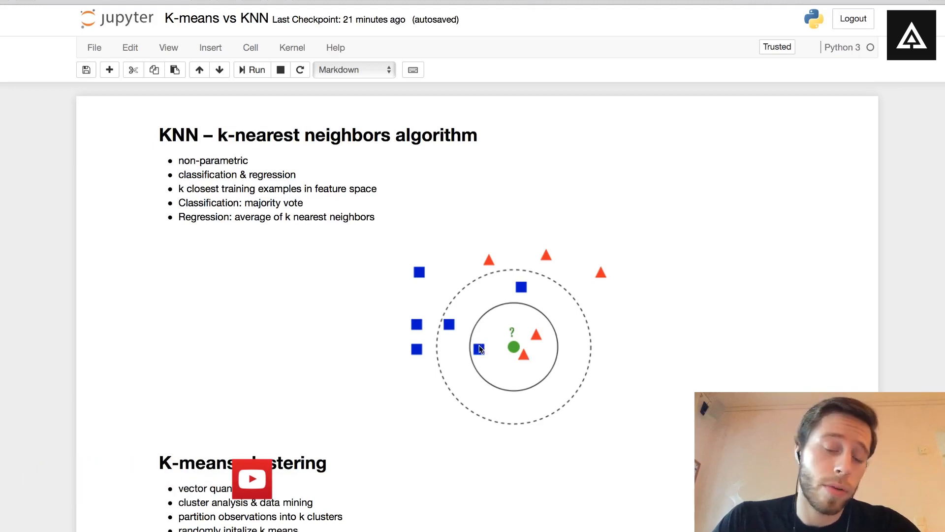
pyautogui.moveTo(531, 350)
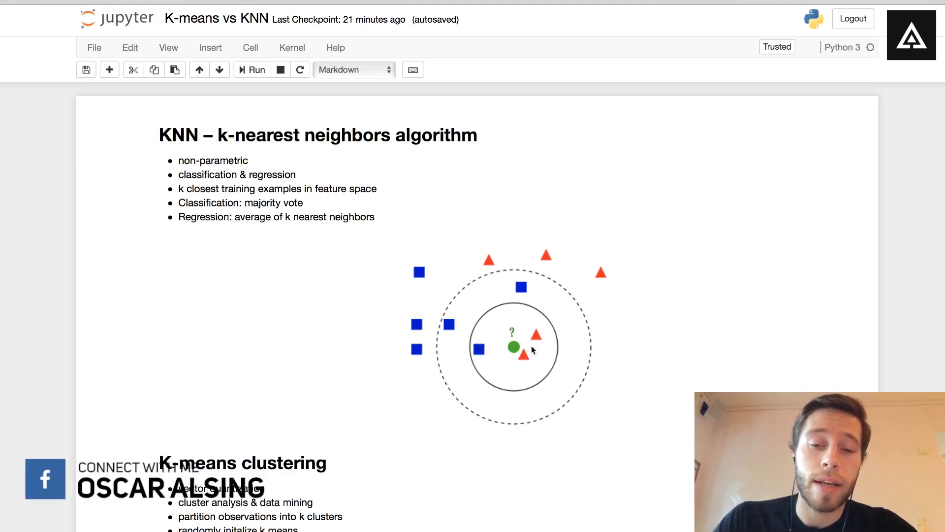
pyautogui.moveTo(493, 386)
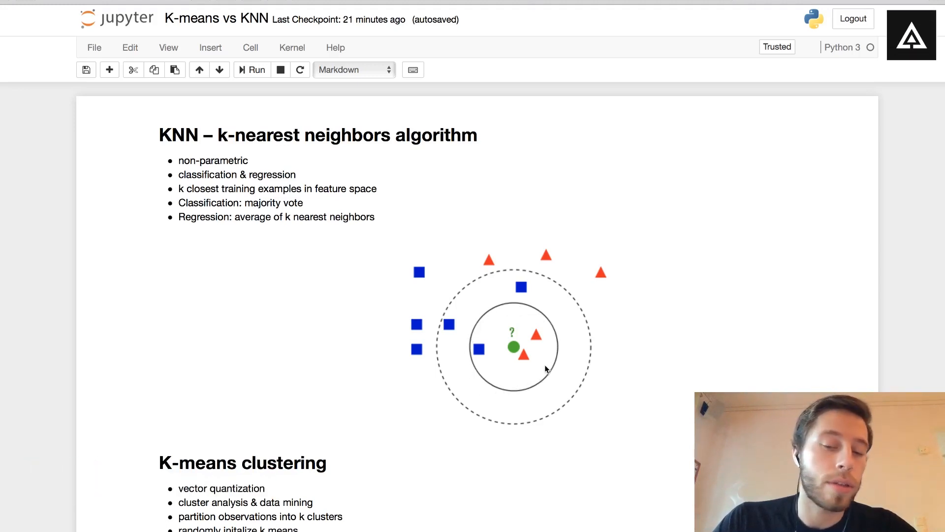
pyautogui.moveTo(534, 331)
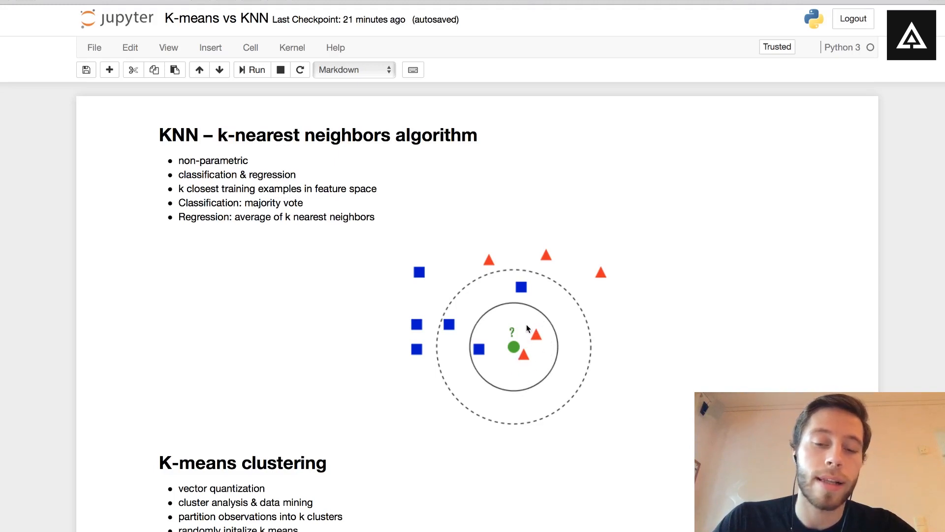
pyautogui.moveTo(514, 350)
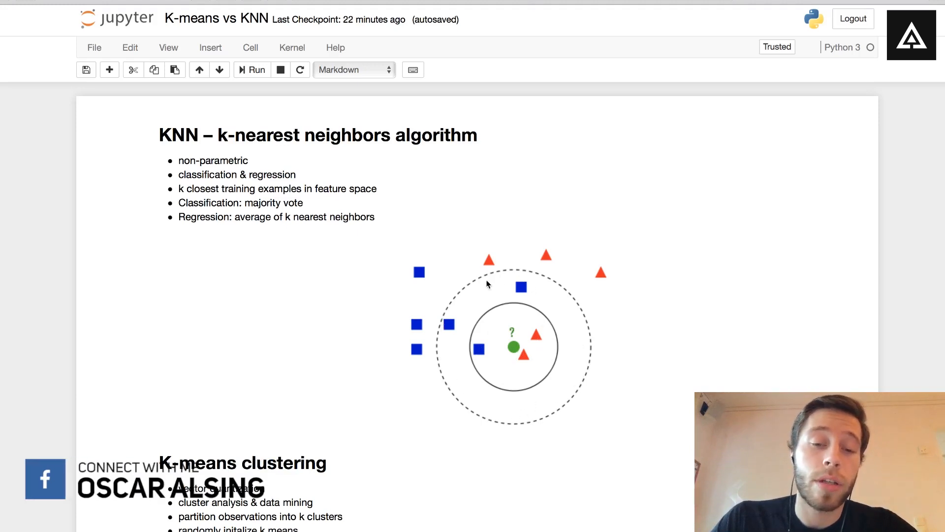
pyautogui.moveTo(482, 354)
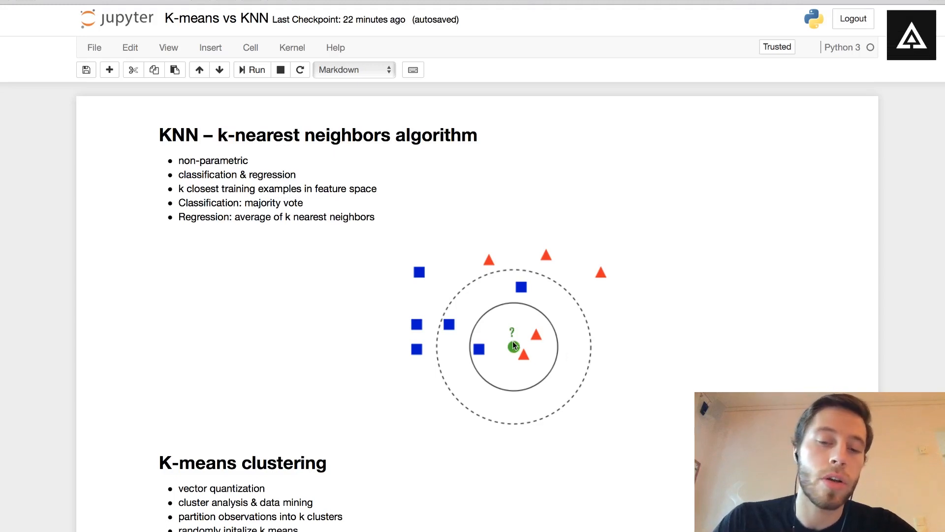
pyautogui.moveTo(616, 338)
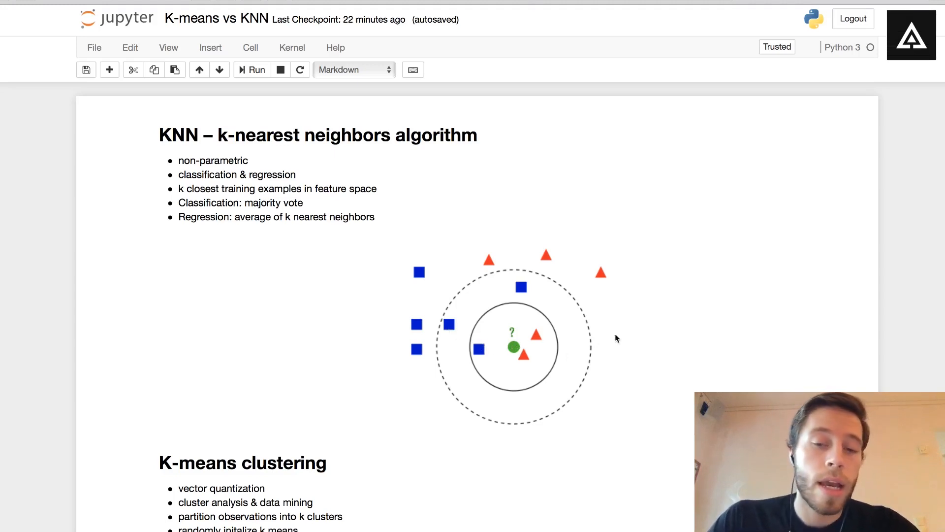
pyautogui.moveTo(648, 333)
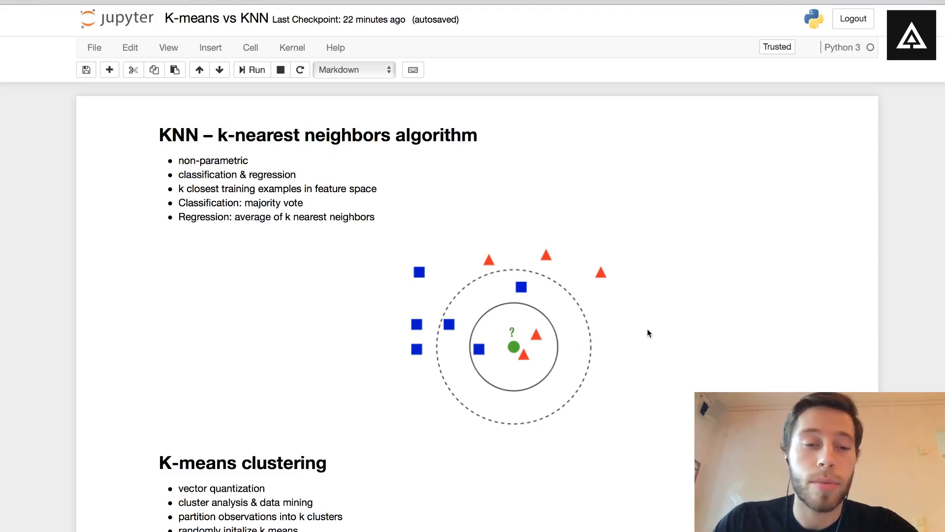
pyautogui.moveTo(658, 358)
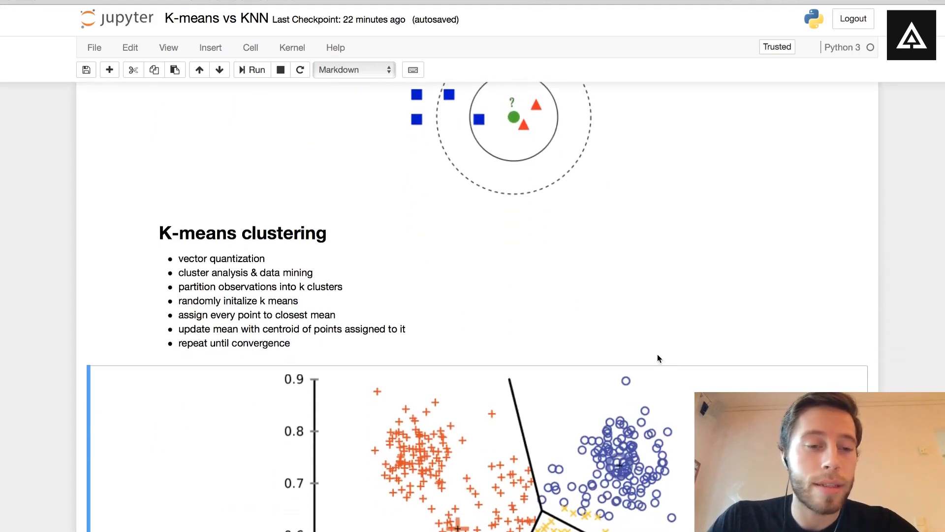
pyautogui.scroll(-3)
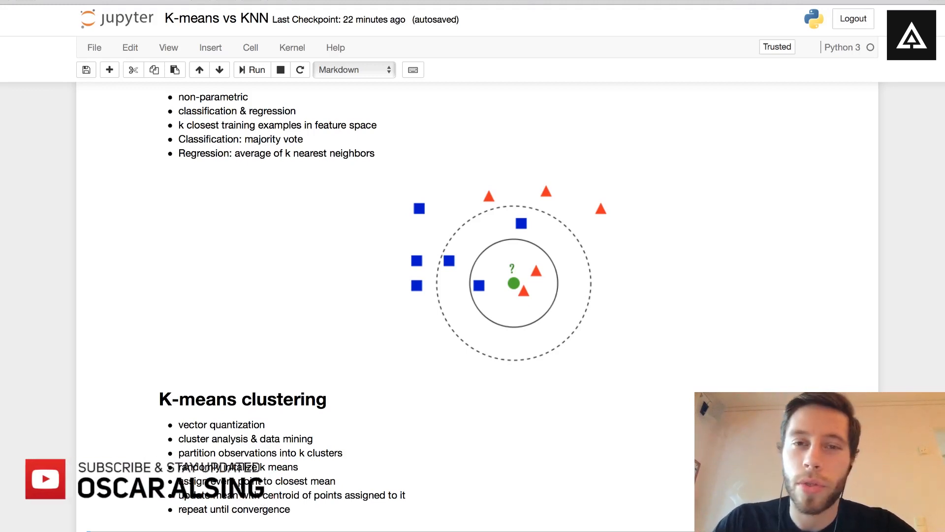
pyautogui.scroll(-3)
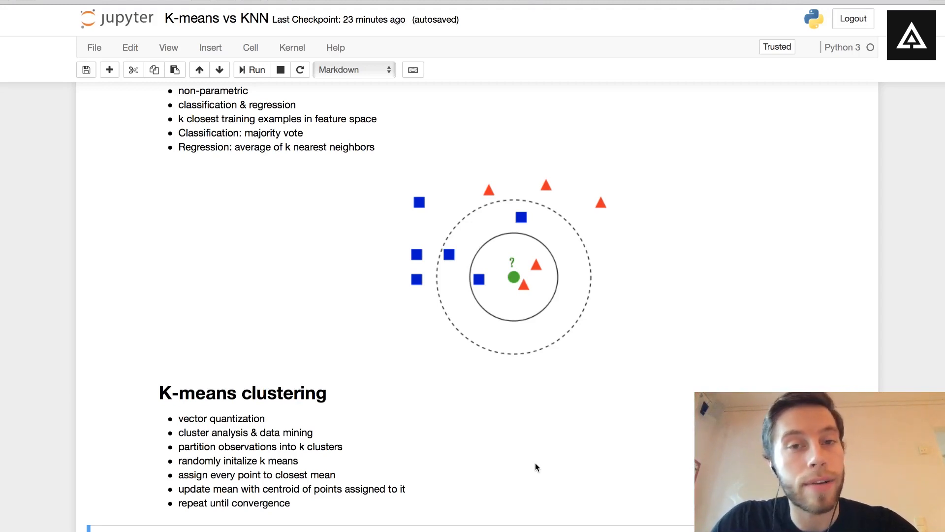
pyautogui.scroll(-3)
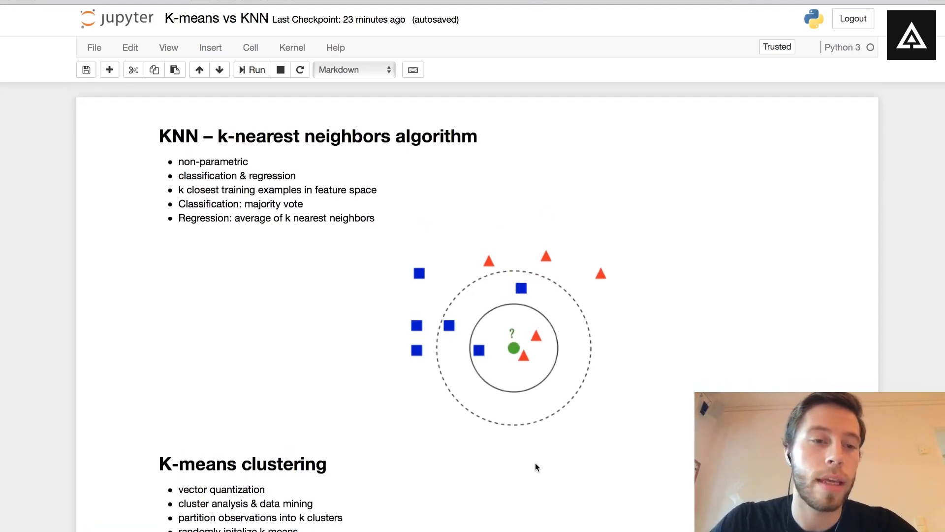
pyautogui.scroll(-3)
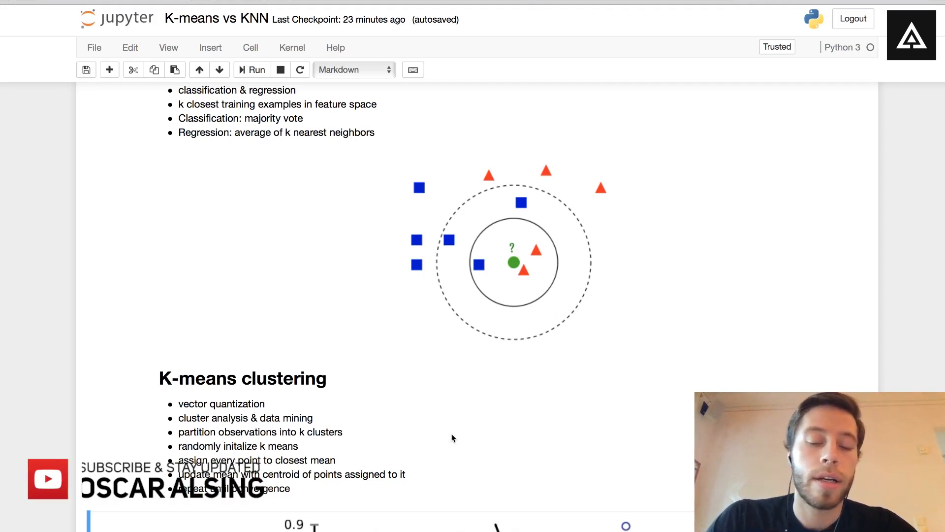
pyautogui.scroll(-3)
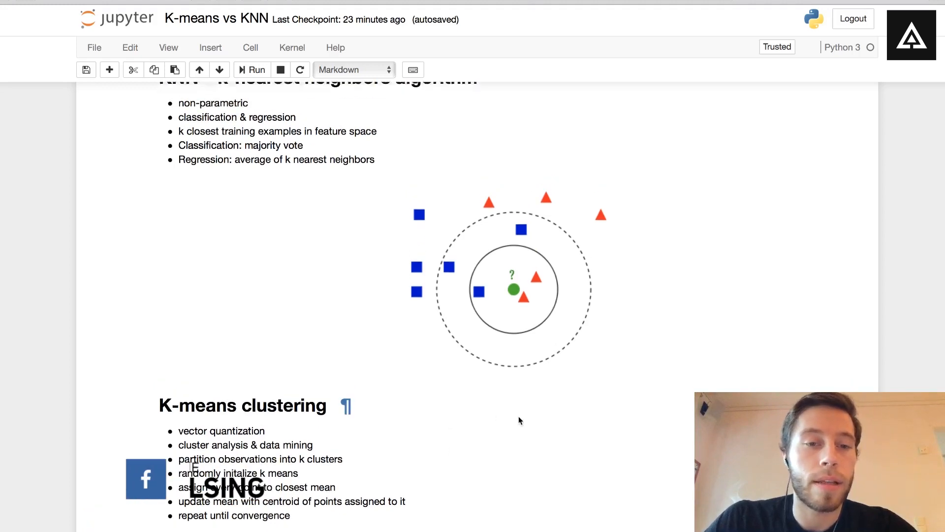
pyautogui.scroll(-3)
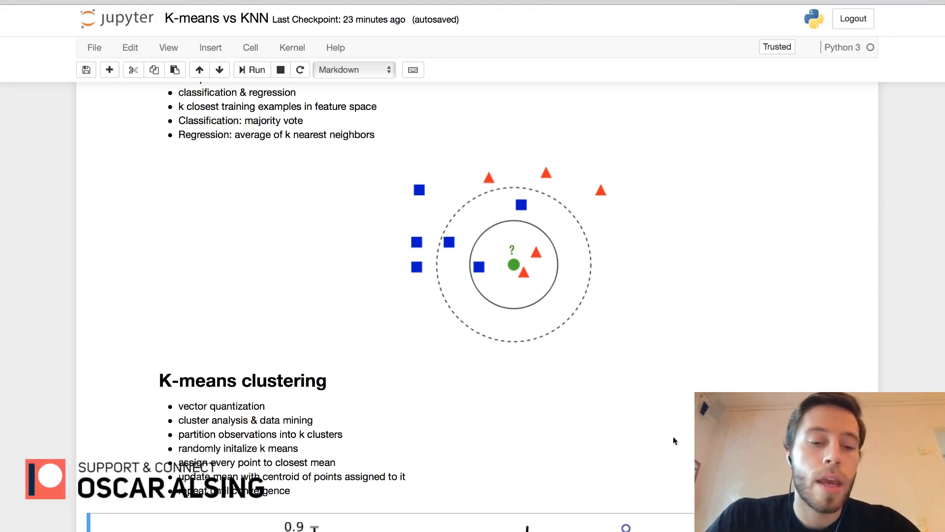
pyautogui.moveTo(746, 351)
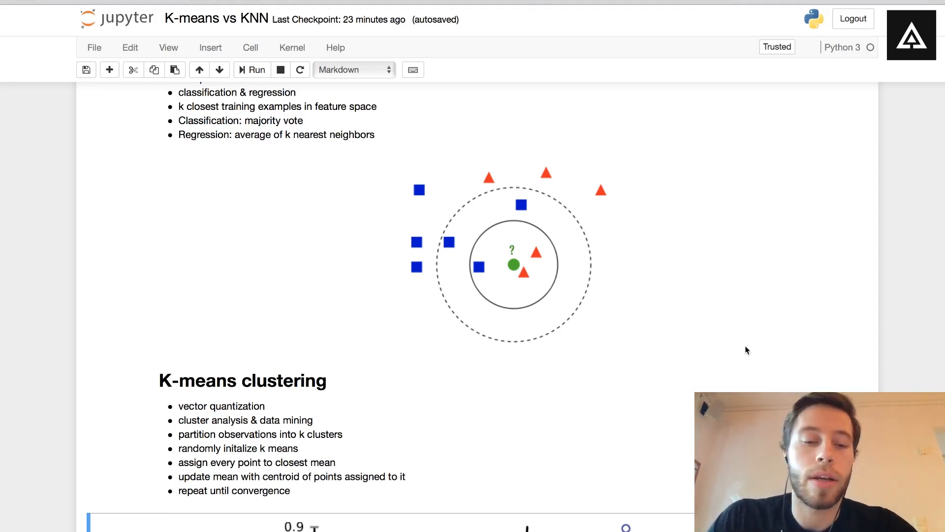
pyautogui.scroll(-3)
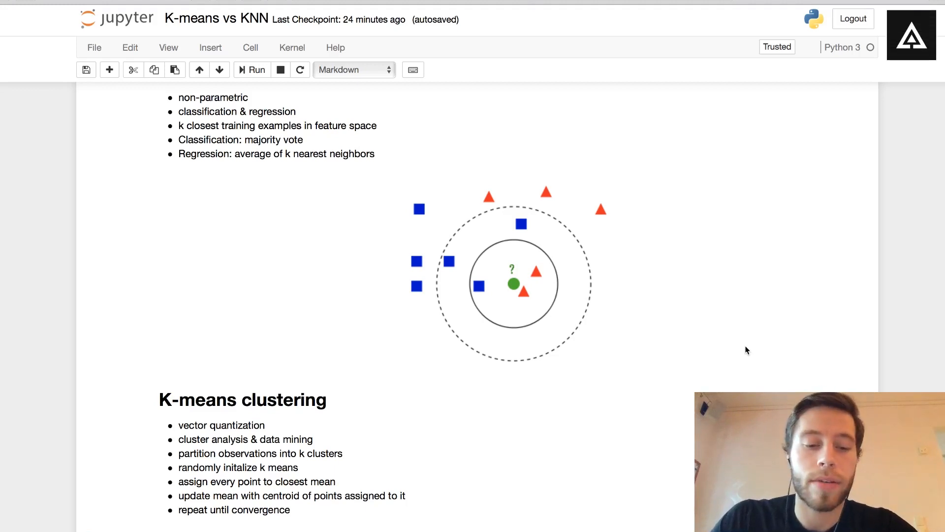
pyautogui.scroll(-3)
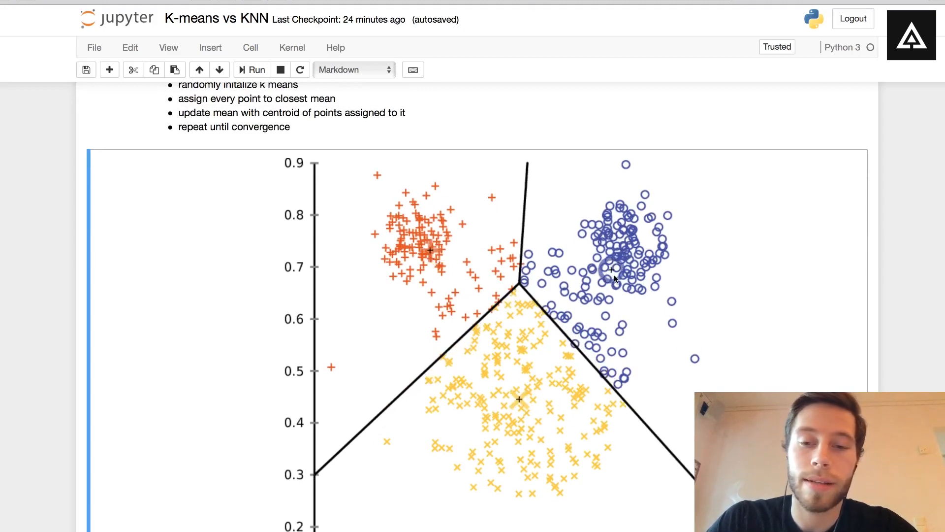
pyautogui.scroll(-3)
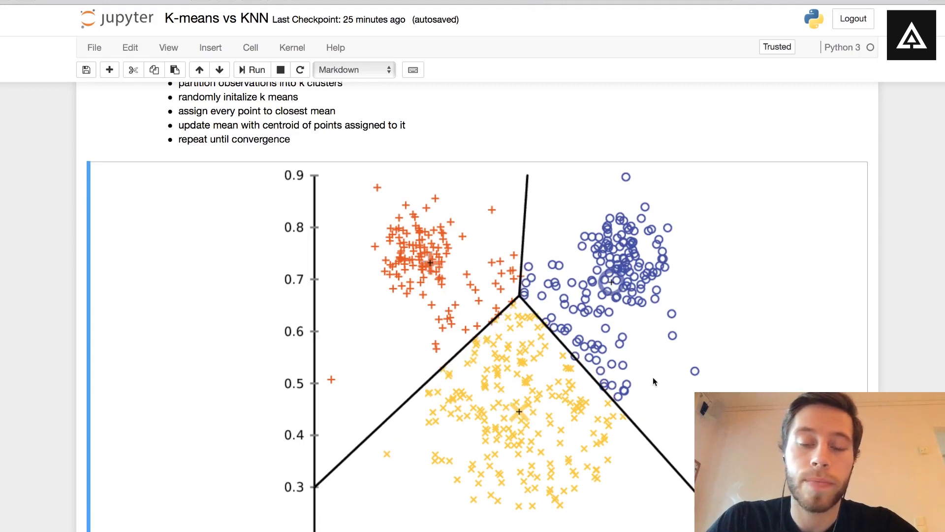
pyautogui.scroll(-3)
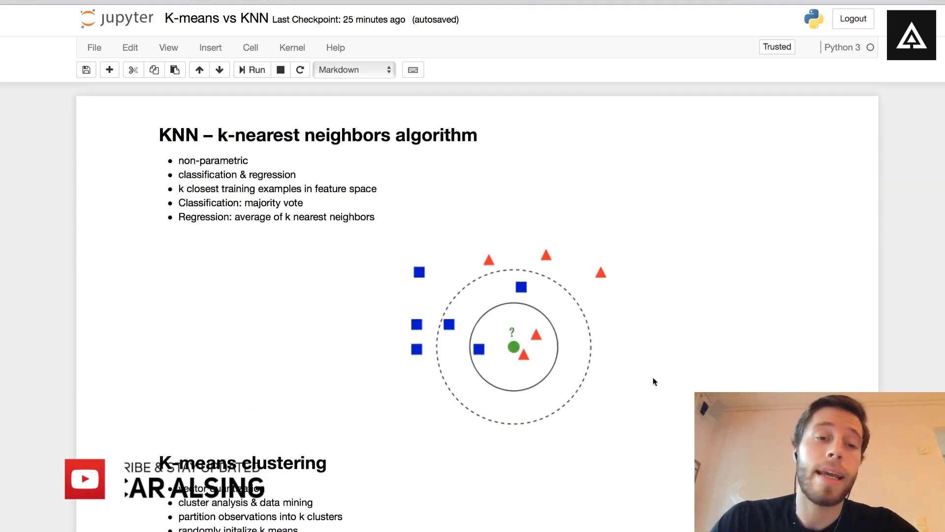